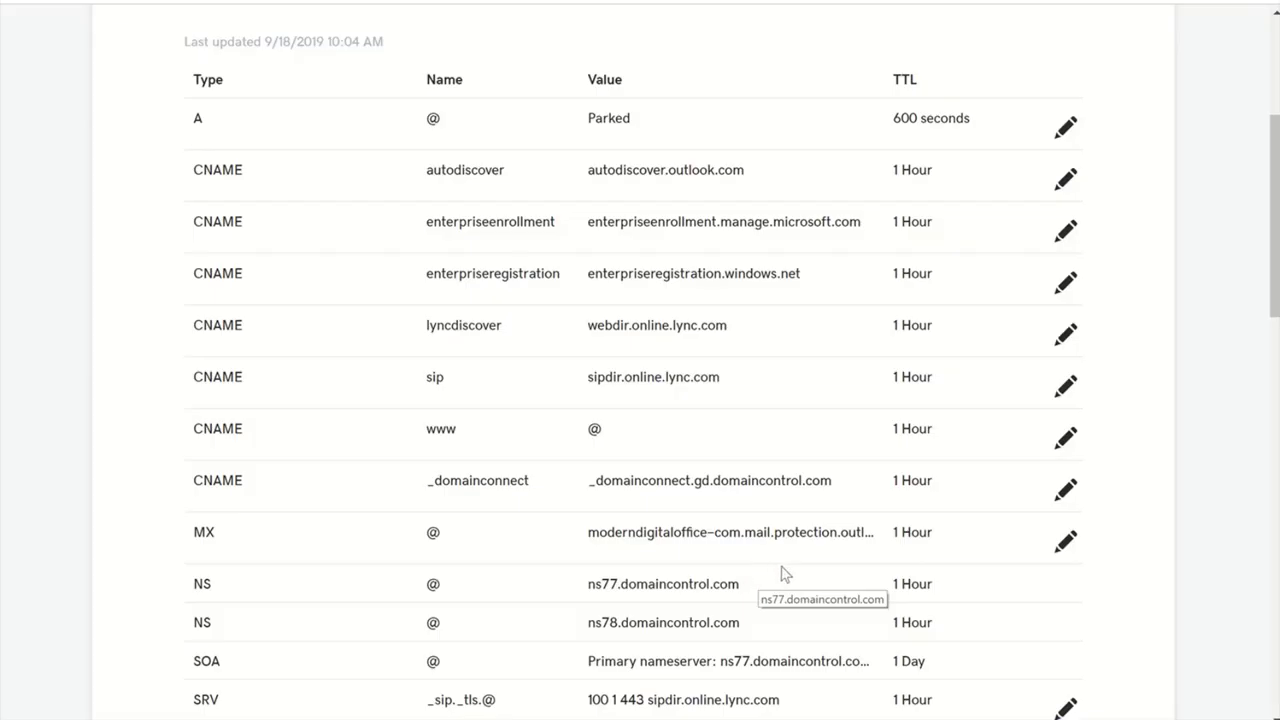
{"action": "mouse_move", "coordinate": [968, 532]}
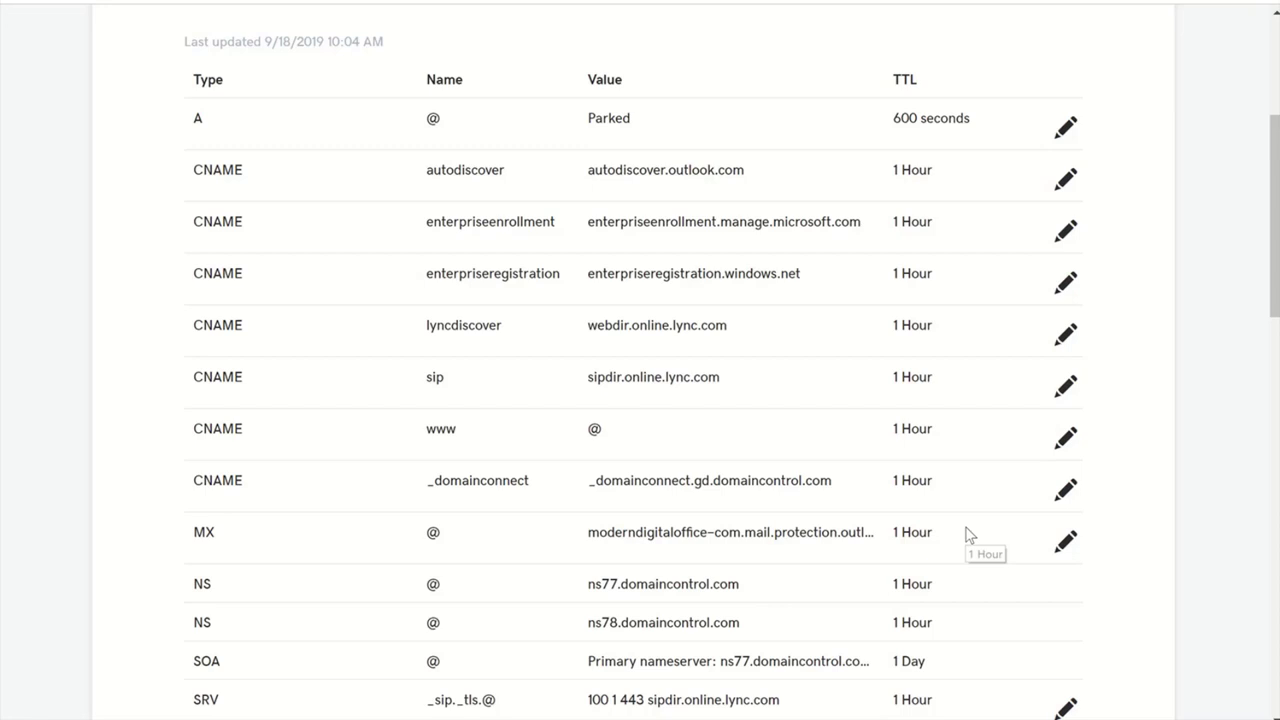
{"action": "mouse_move", "coordinate": [704, 552]}
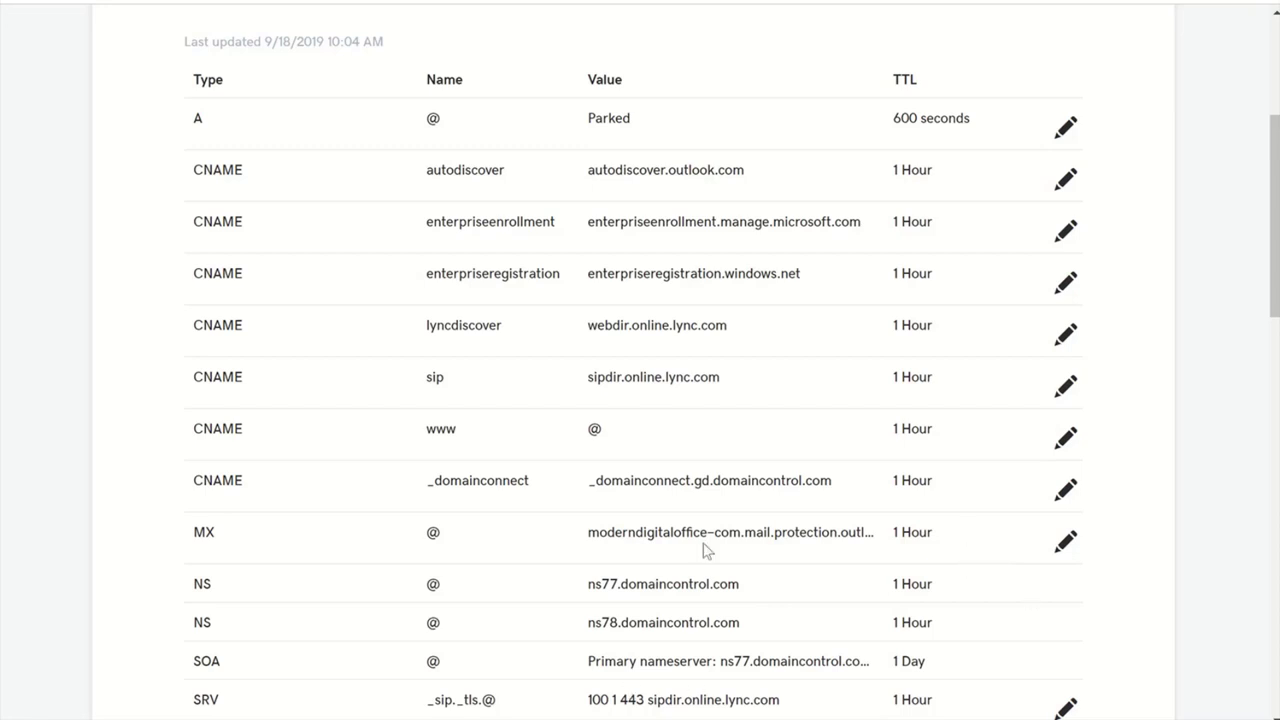
- Copy the selector1._domainkey.moderndigitaloffice.com host name from the Notepad++ notes
{"action": "scroll", "scroll_direction": "down", "scroll_amount": 3}
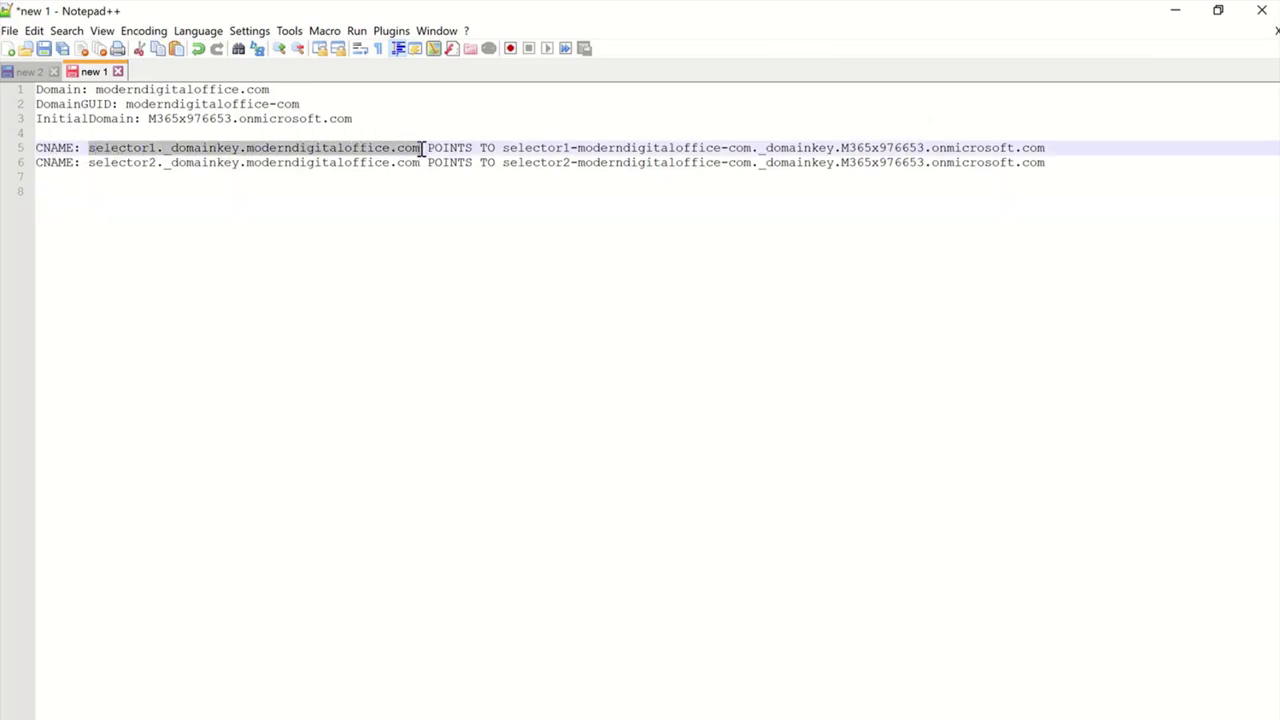
{"action": "right_click", "coordinate": [420, 148]}
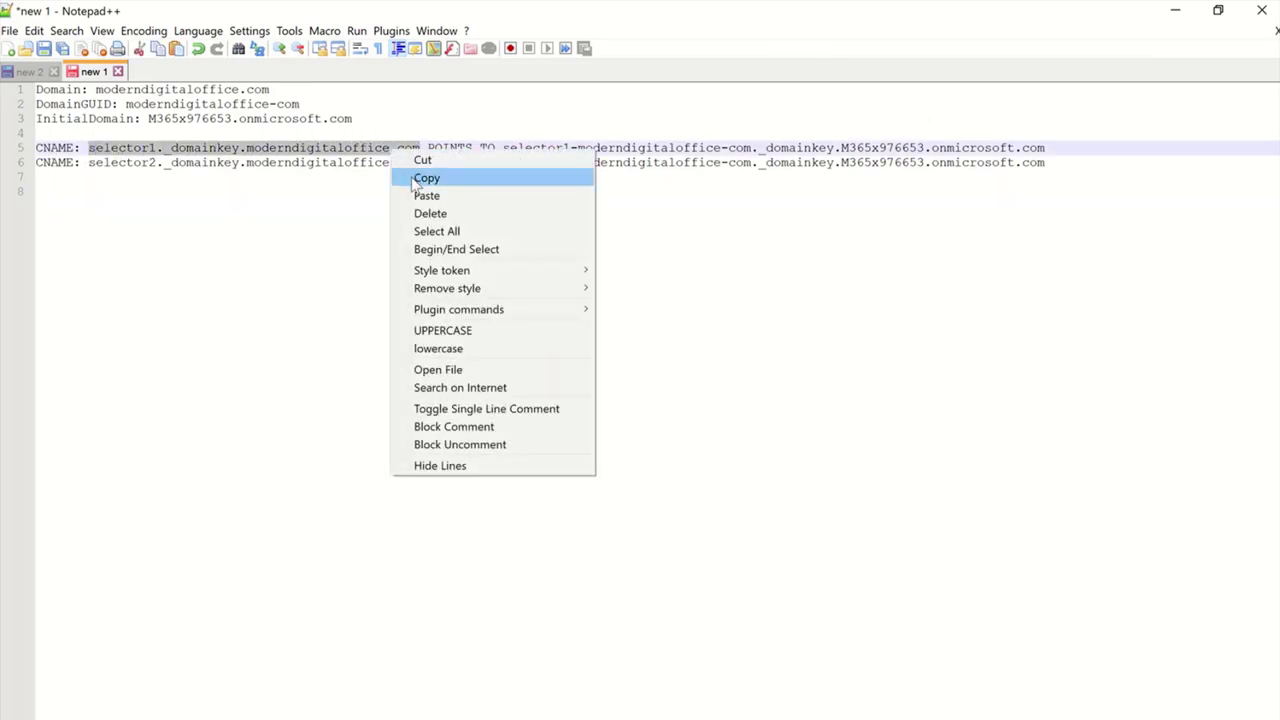
{"action": "left_click", "coordinate": [426, 178]}
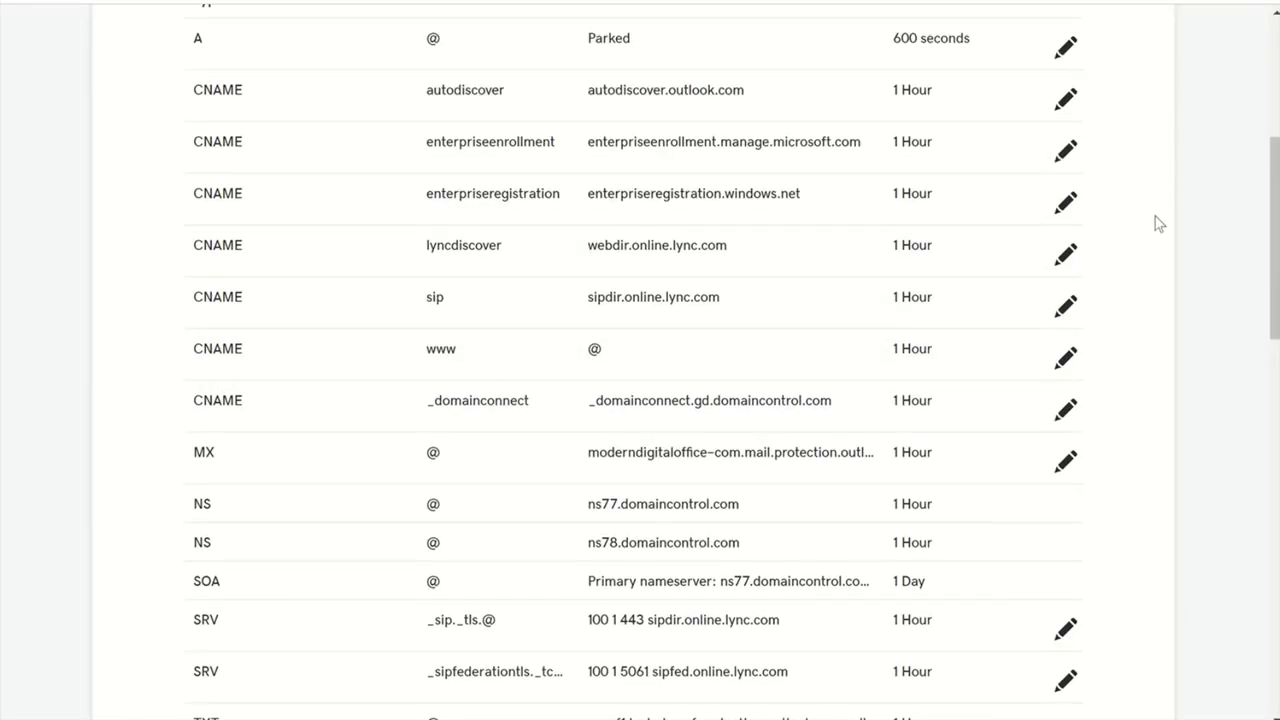
- Start a new CNAME record with Host trimmed to selector1._domainkey
{"action": "scroll", "scroll_direction": "down", "scroll_amount": 3}
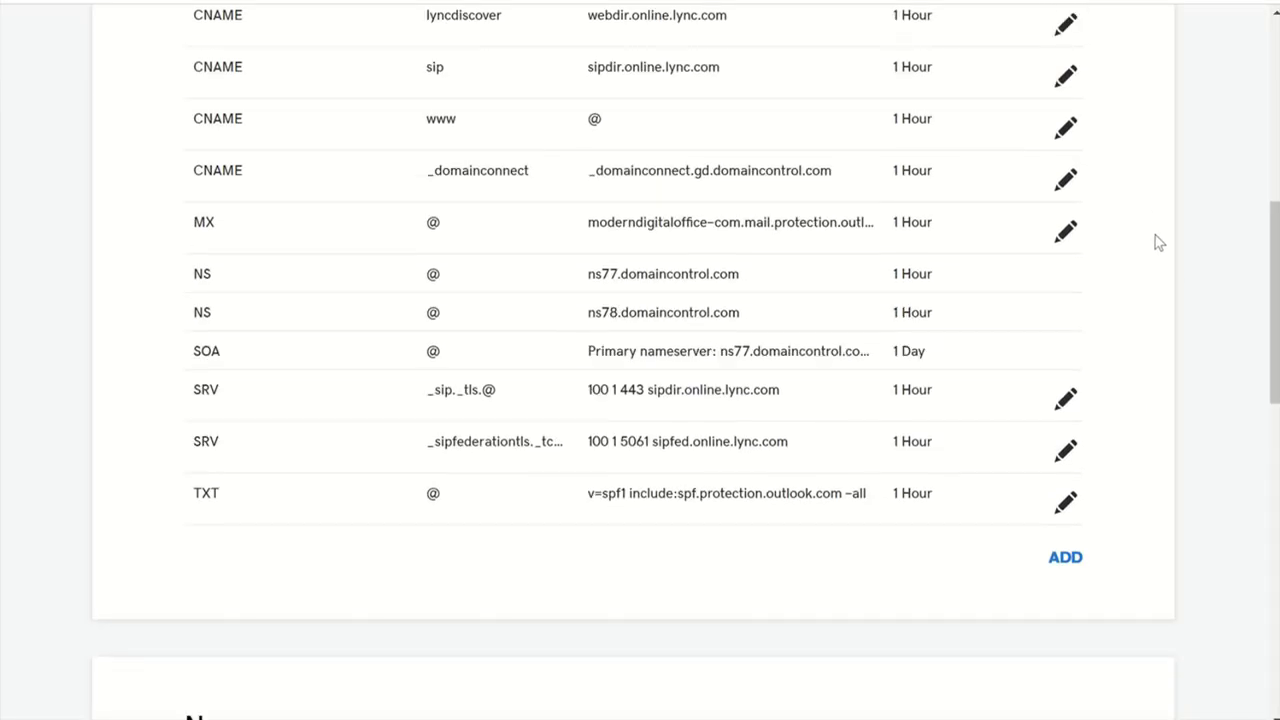
{"action": "left_click", "coordinate": [1064, 556]}
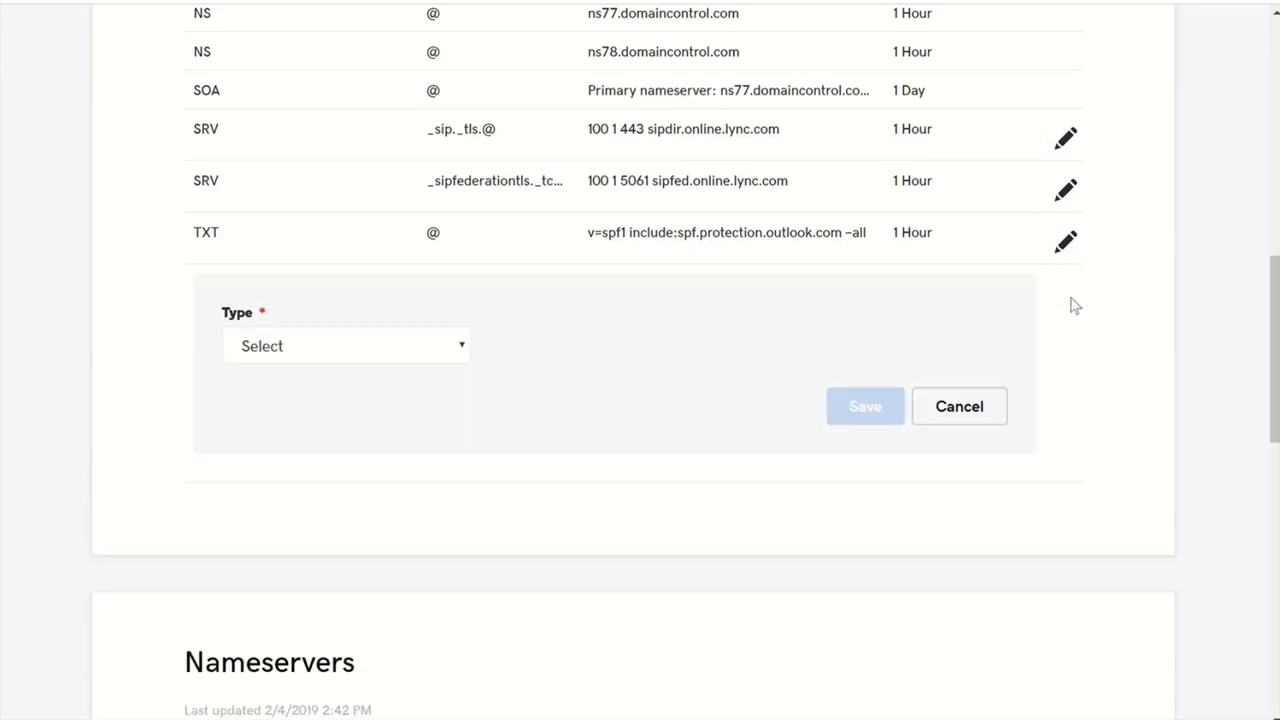
{"action": "left_click", "coordinate": [344, 344]}
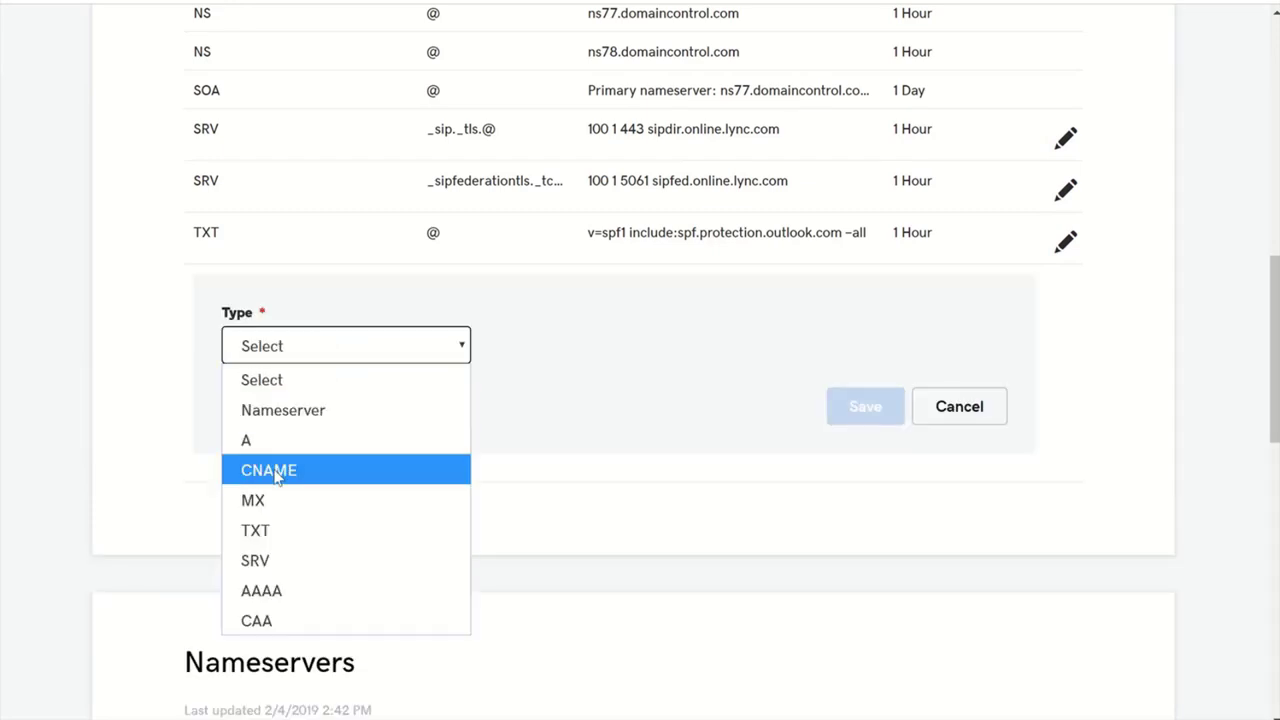
{"action": "left_click", "coordinate": [268, 470]}
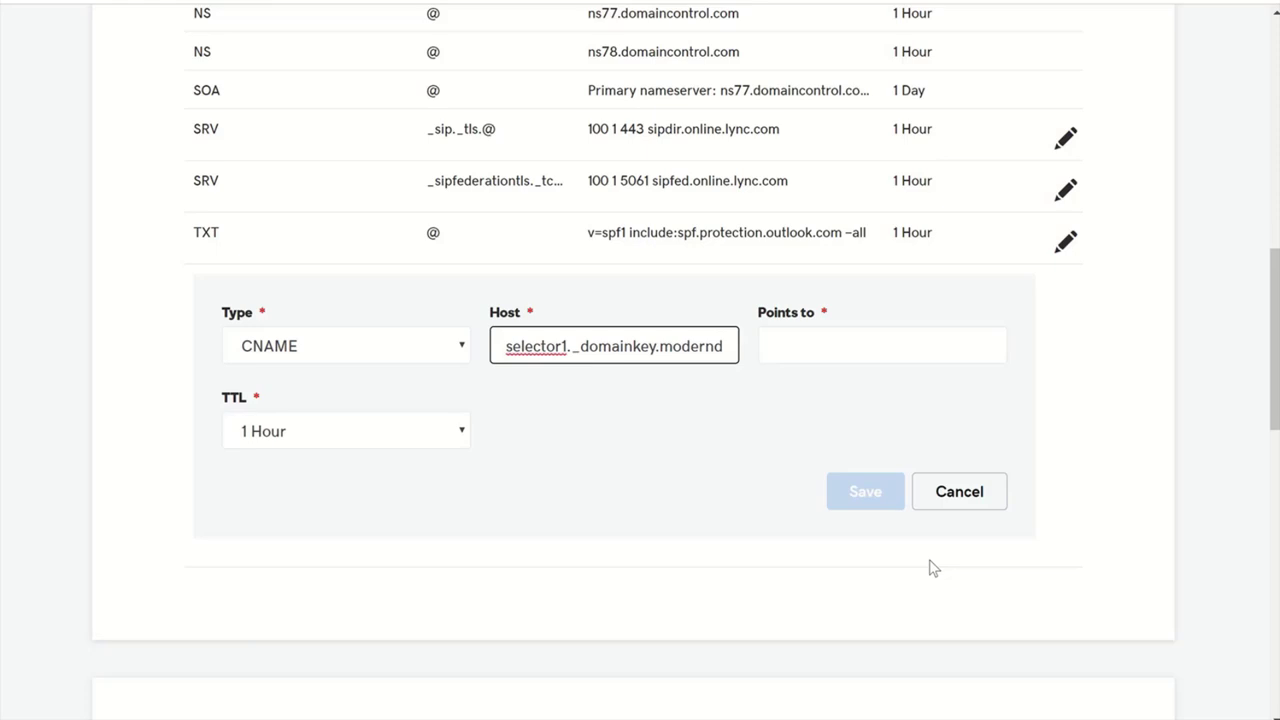
{"action": "key", "text": "Backspace"}
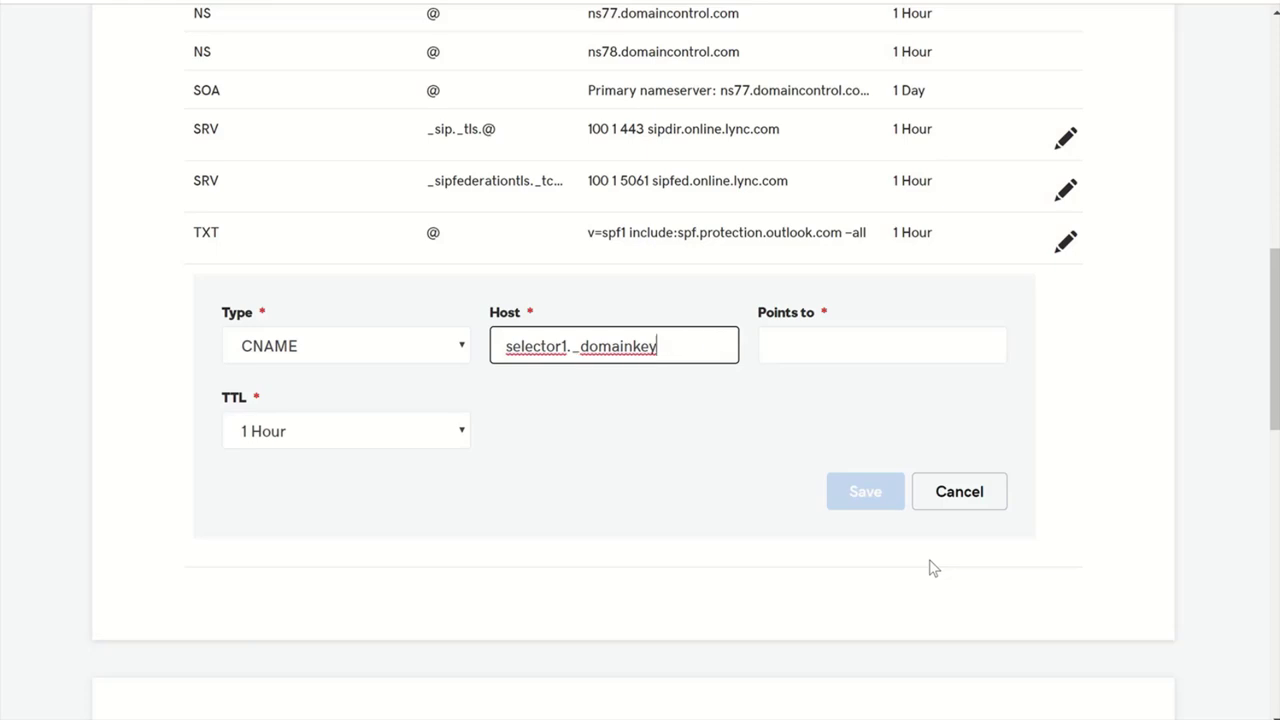
{"action": "mouse_move", "coordinate": [876, 328]}
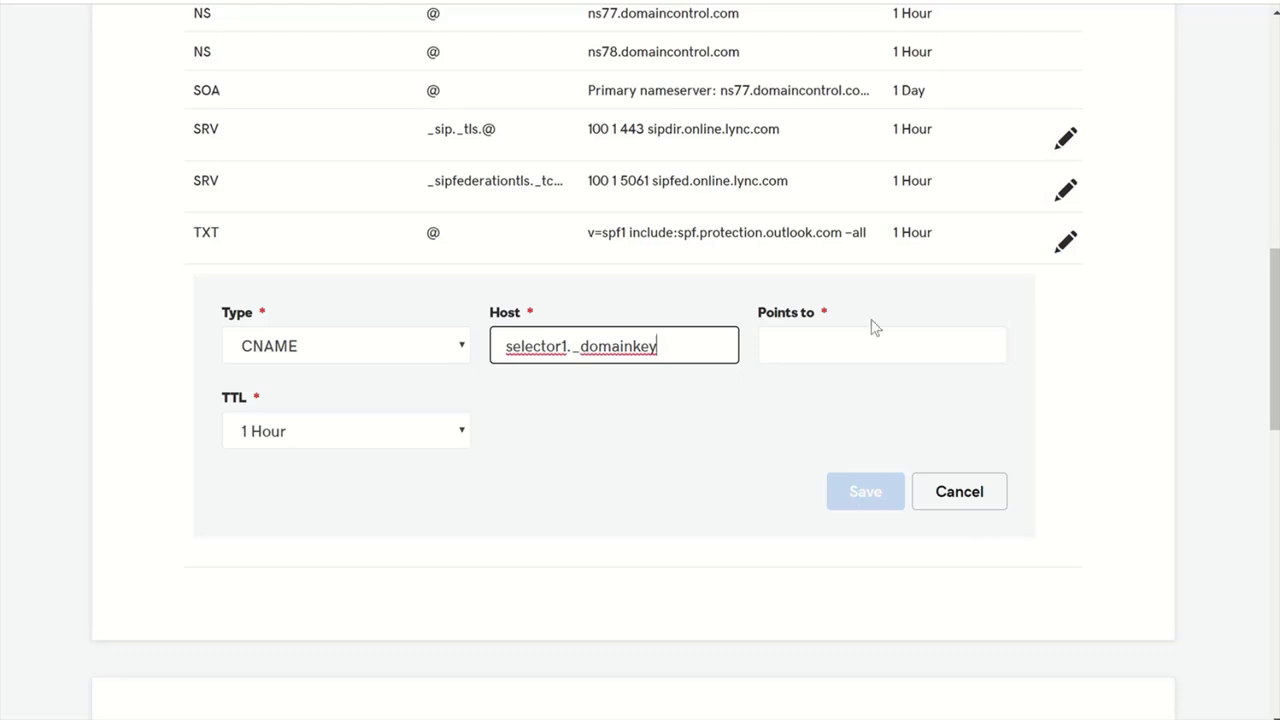
- Point it to the selector1-moderndigitaloffice-c Microsoft DKIM target and save the record
{"action": "left_click", "coordinate": [880, 344]}
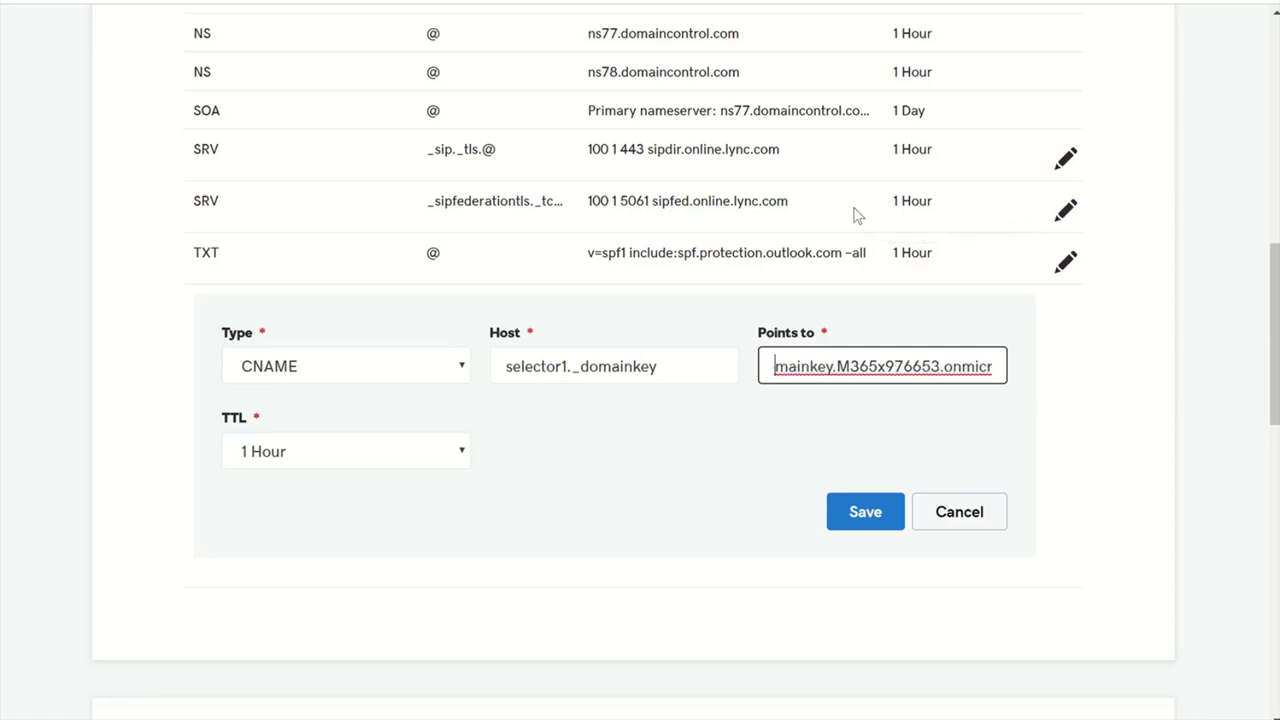
{"action": "type", "text": "selector1-moderndigitaloffice-c"}
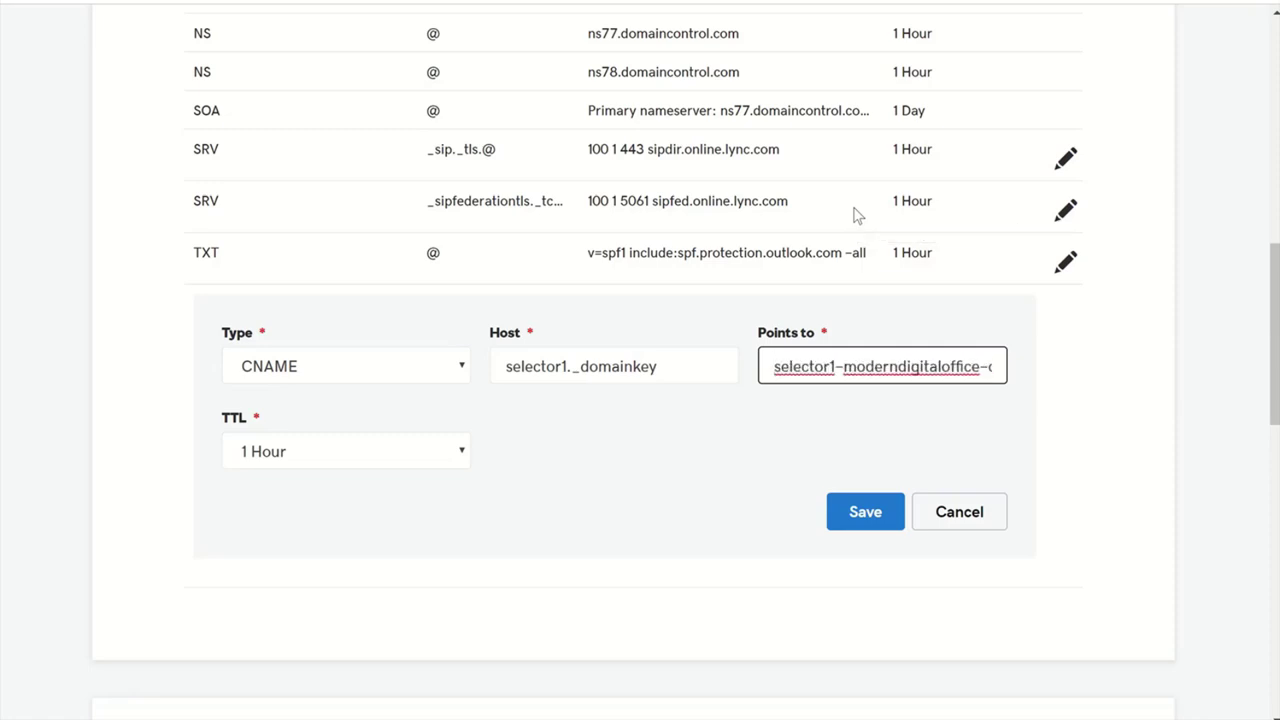
{"action": "left_click", "coordinate": [864, 512]}
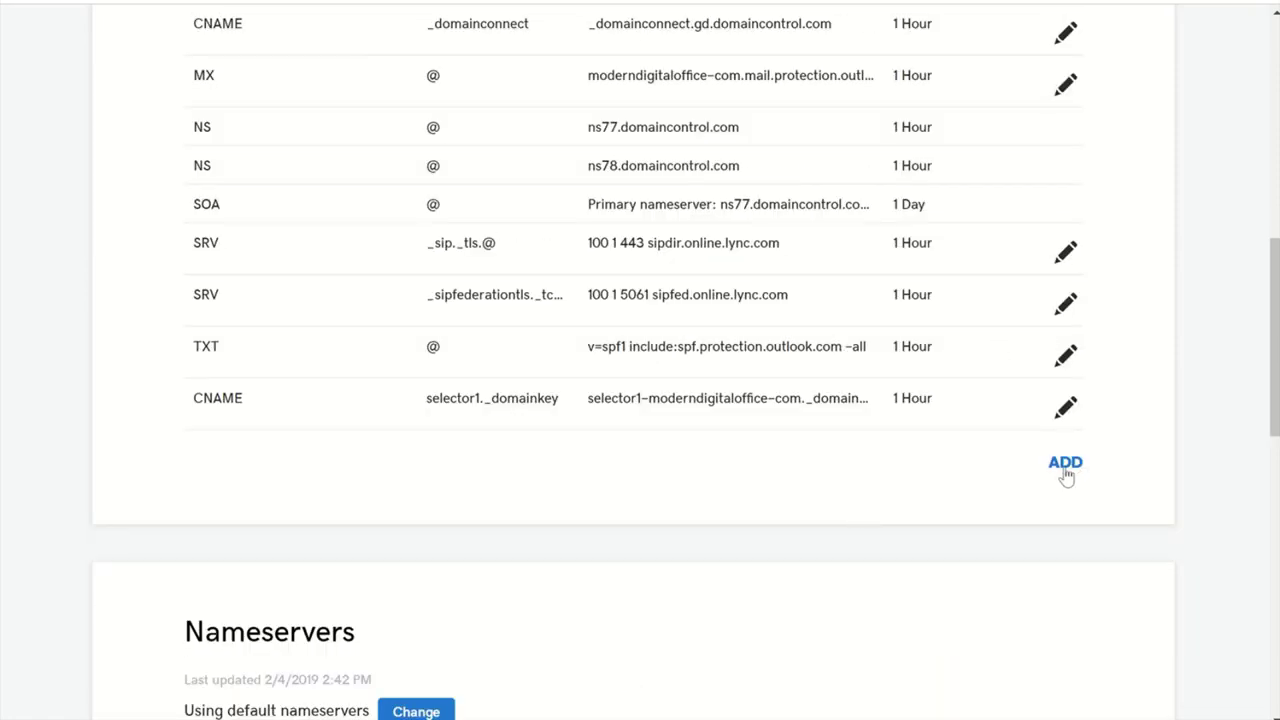
- Start another CNAME record with Host selector2._domainkey.moderndigitaloffice.com
{"action": "left_click", "coordinate": [1064, 462]}
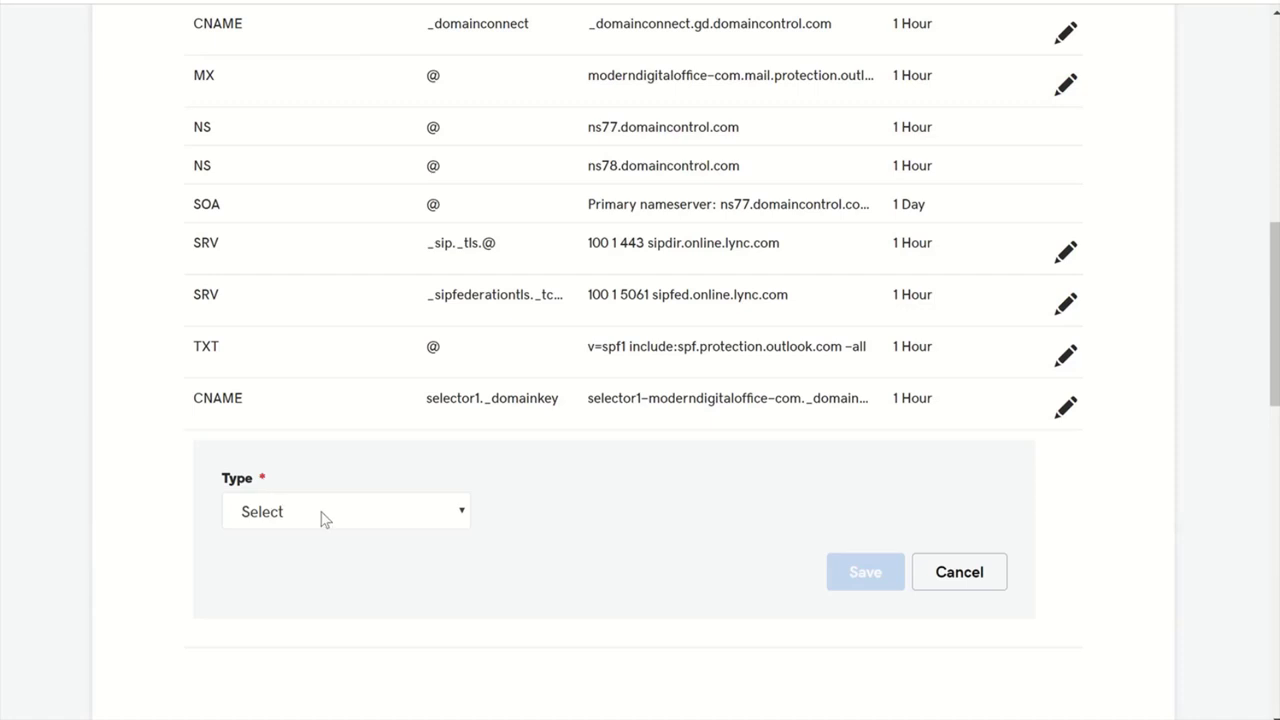
{"action": "left_click", "coordinate": [344, 512]}
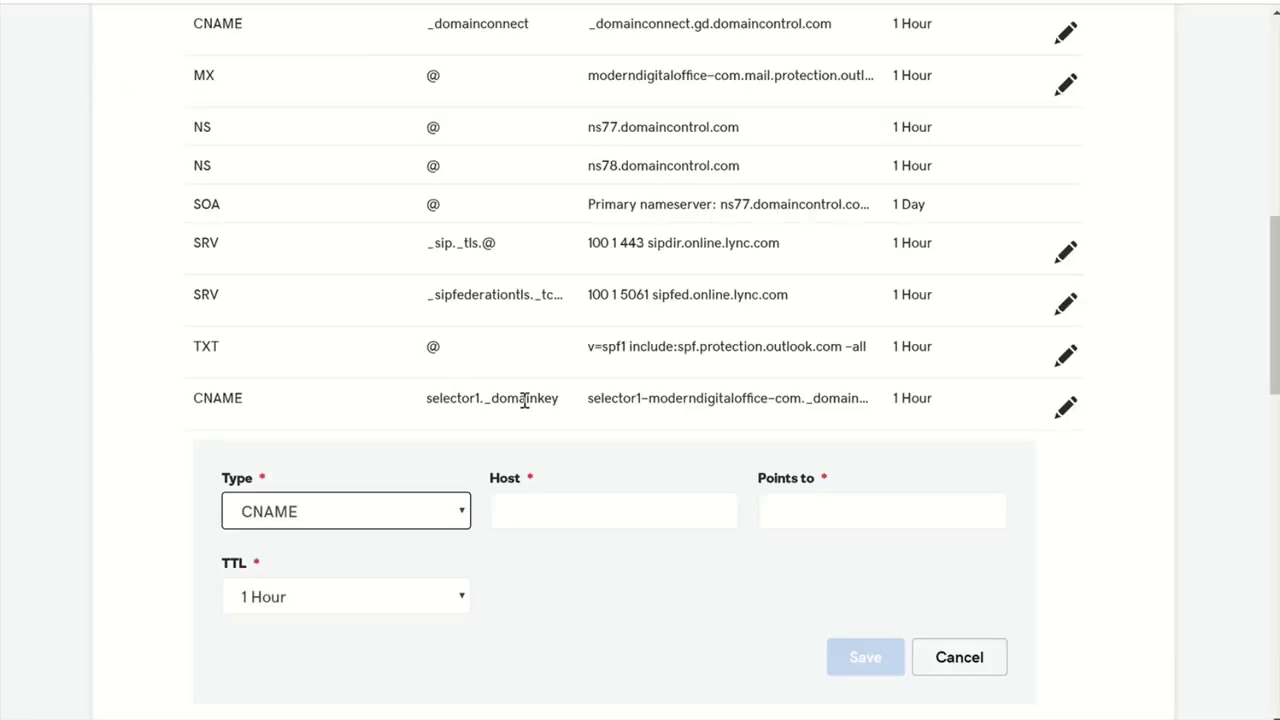
{"action": "type", "text": "ainkey.moderndigitaloffice.com"}
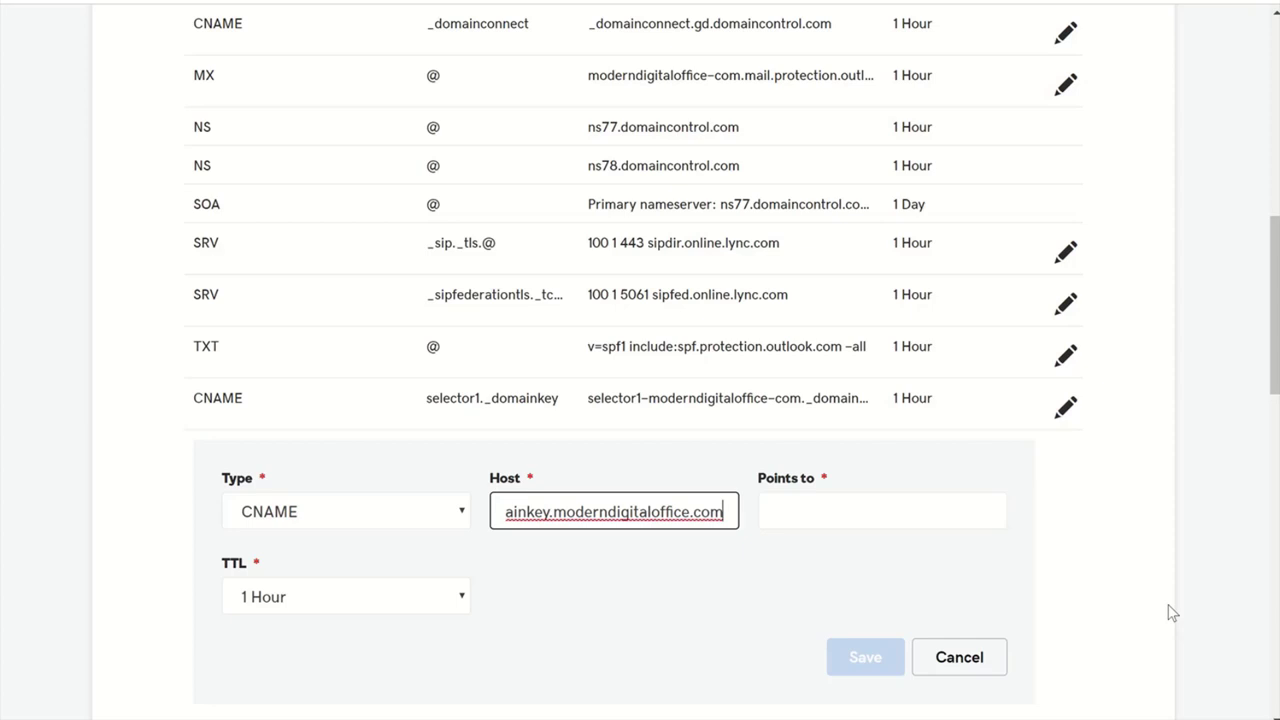
{"action": "type", "text": "selector2._domainkey.moderndigitaloffice.com"}
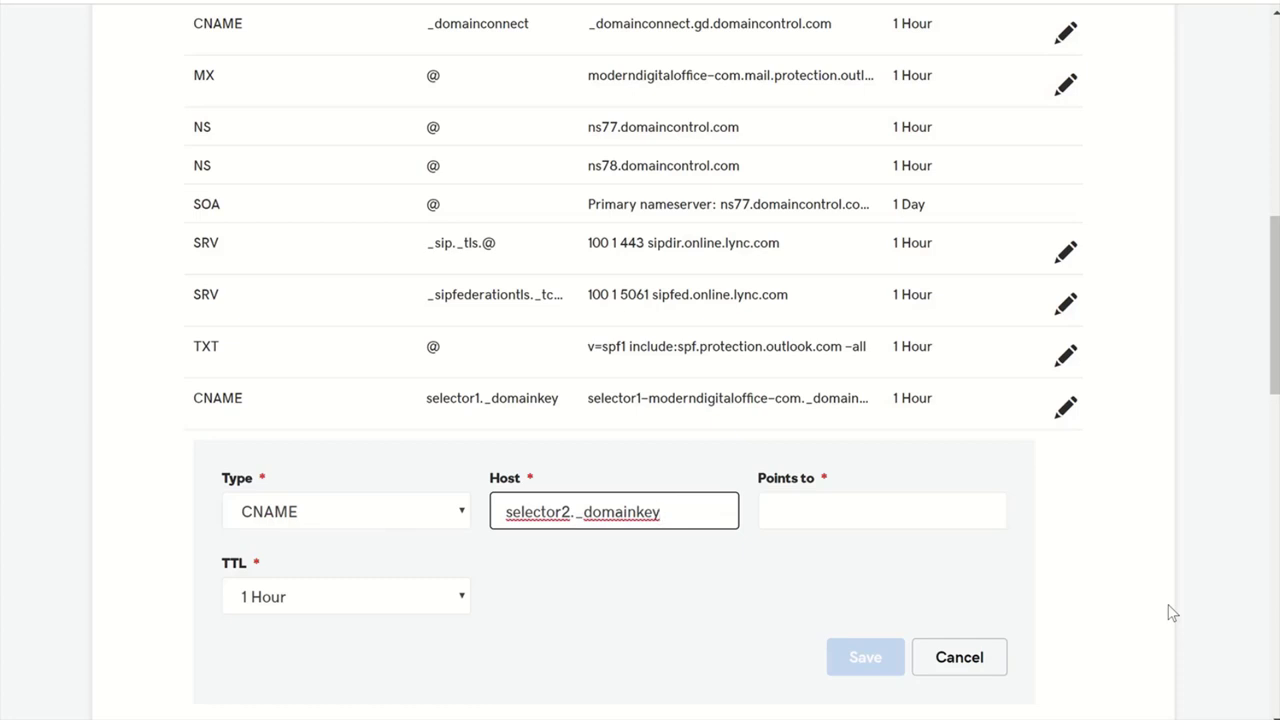
- Point it to the selector2 target ending 1365x976653.onmicrosoft.com and save the record
{"action": "left_click", "coordinate": [882, 512]}
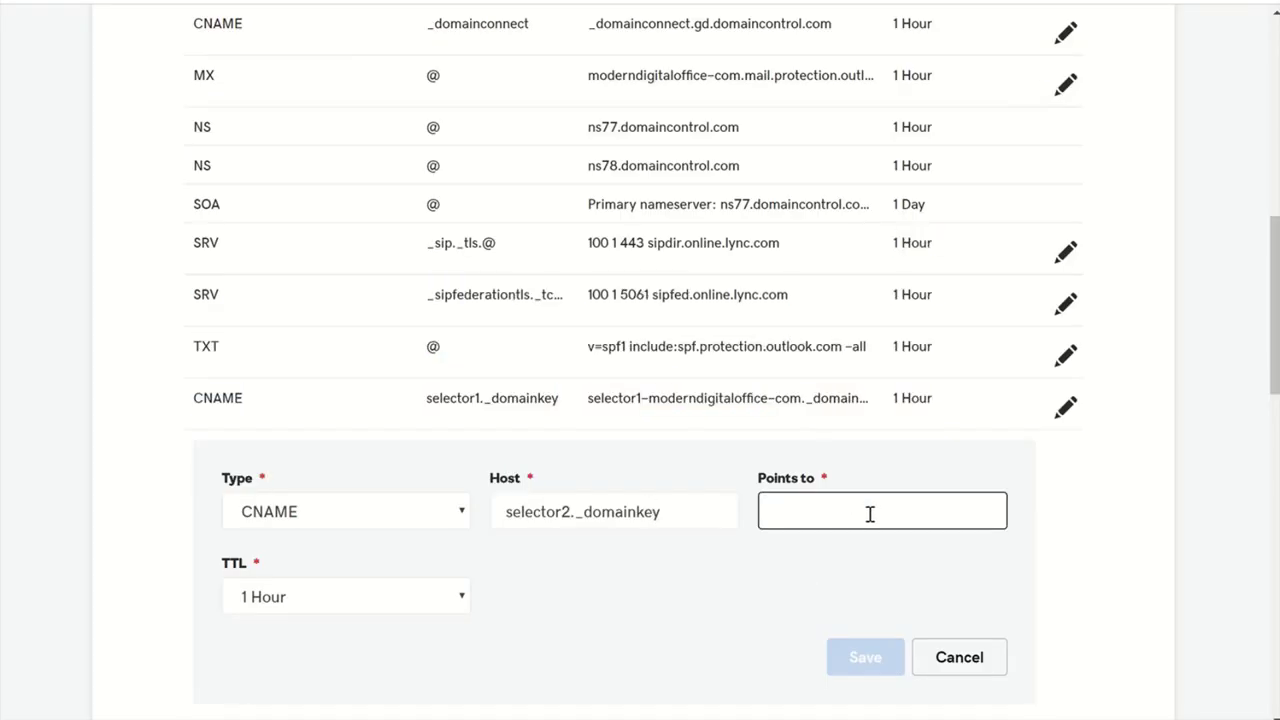
{"action": "type", "text": "1365x976653.onmicrosoft.com"}
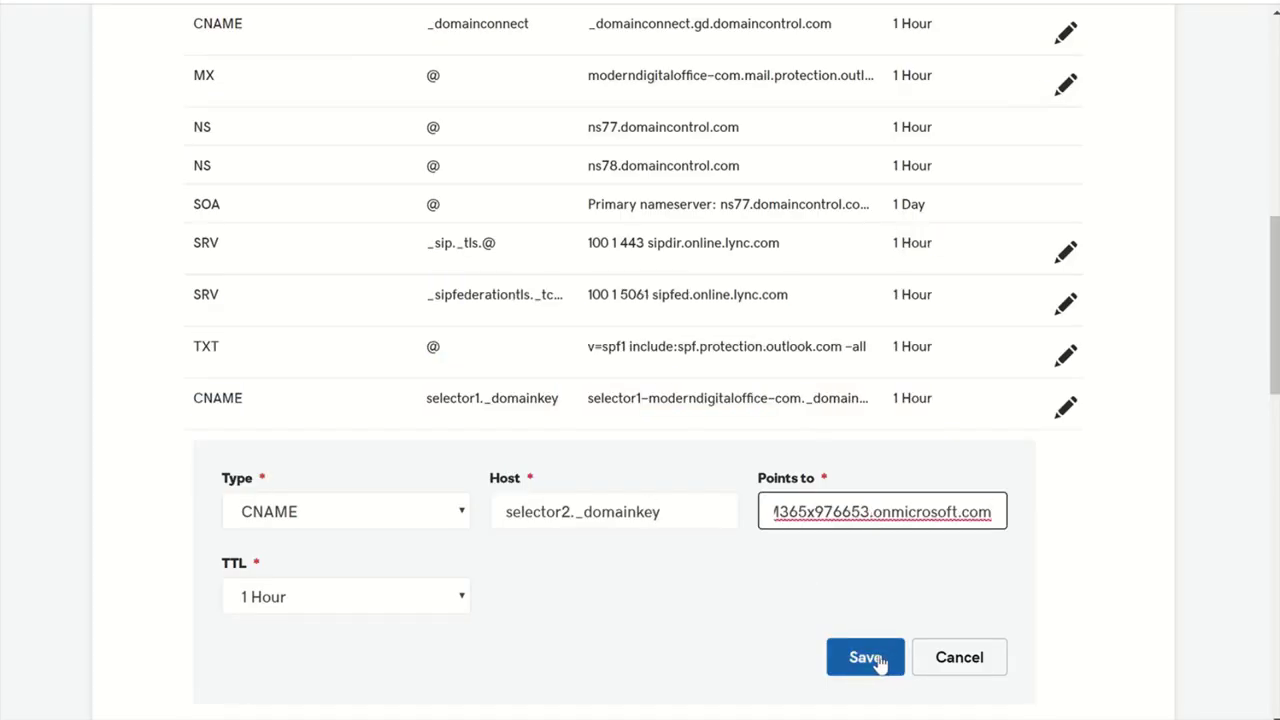
{"action": "left_click", "coordinate": [864, 656]}
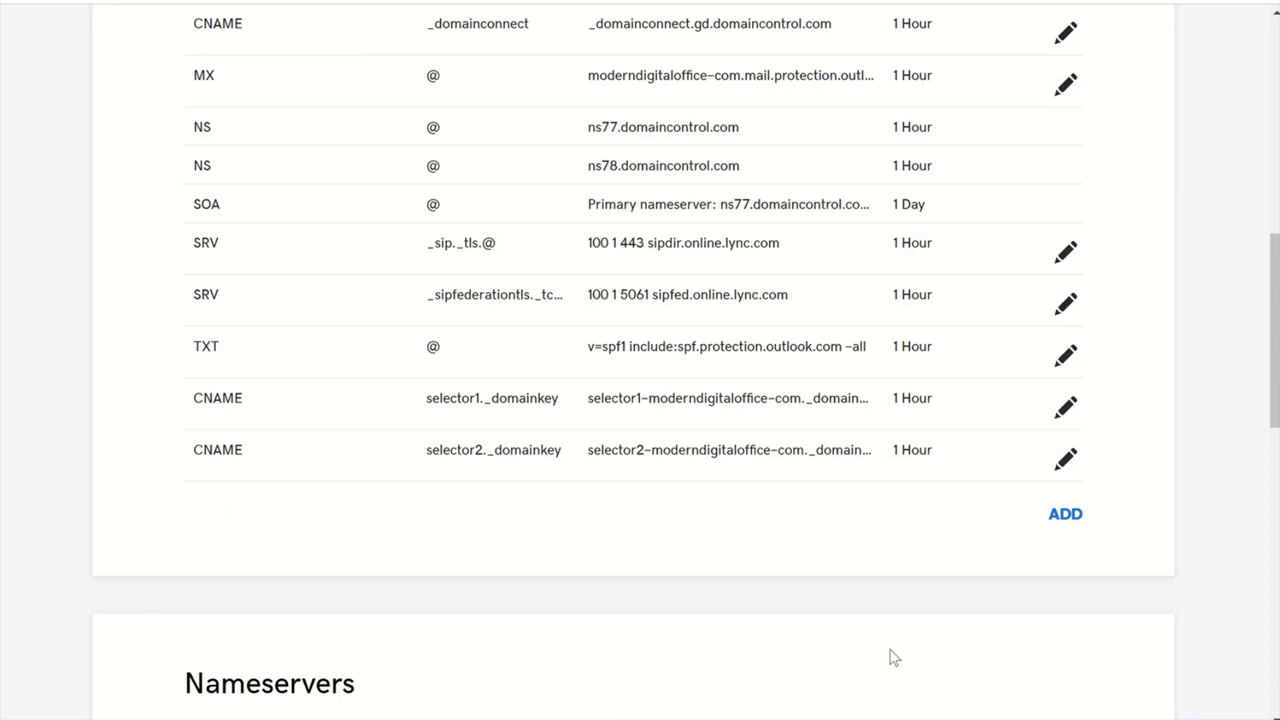